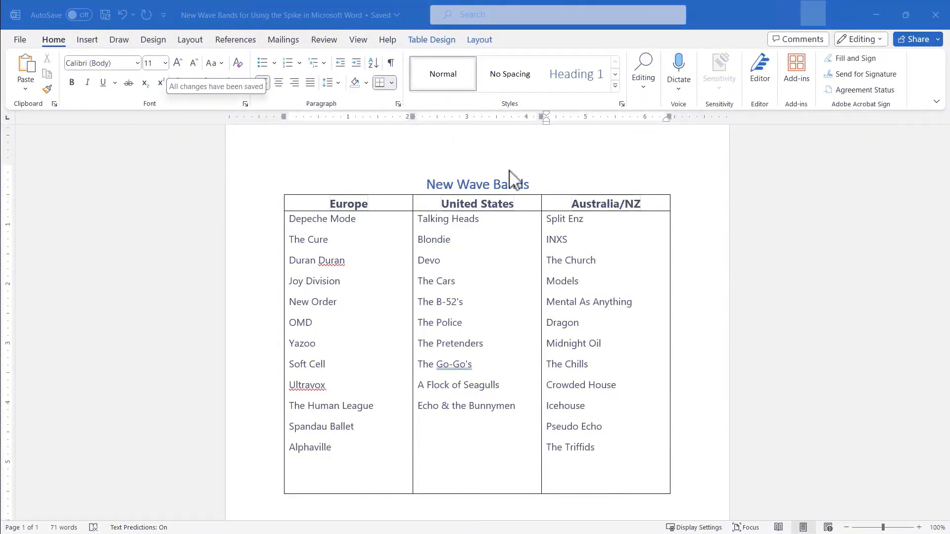
{"action": "mouse_move", "coordinate": [408, 316]}
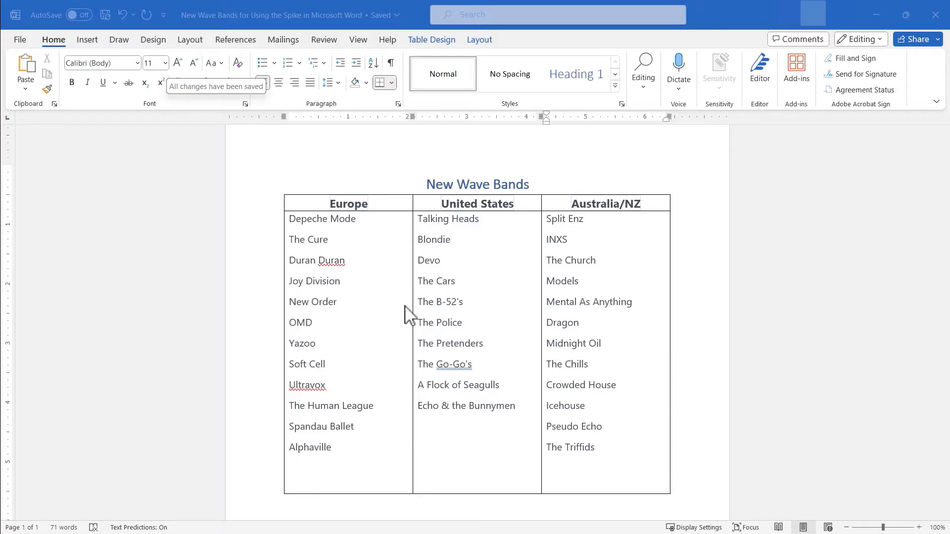
{"action": "mouse_move", "coordinate": [343, 219]}
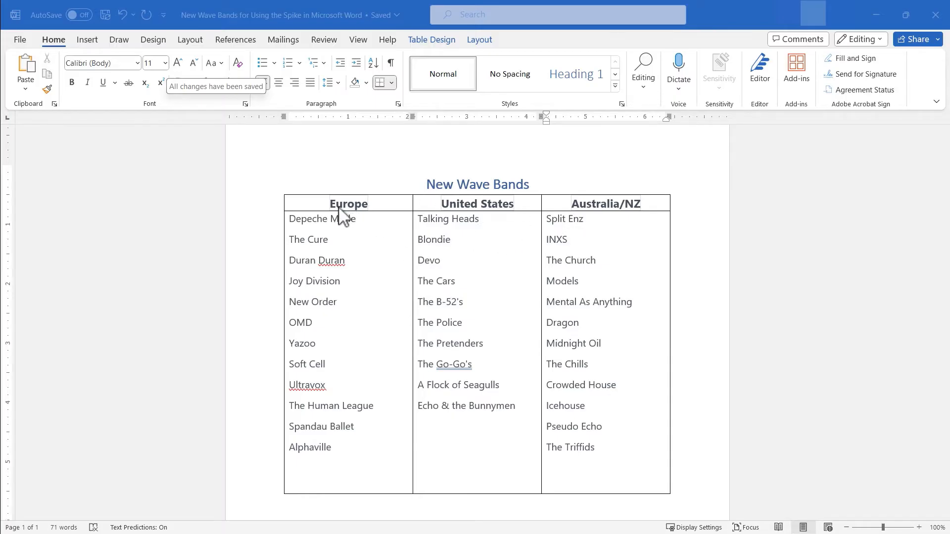
{"action": "mouse_move", "coordinate": [625, 251]}
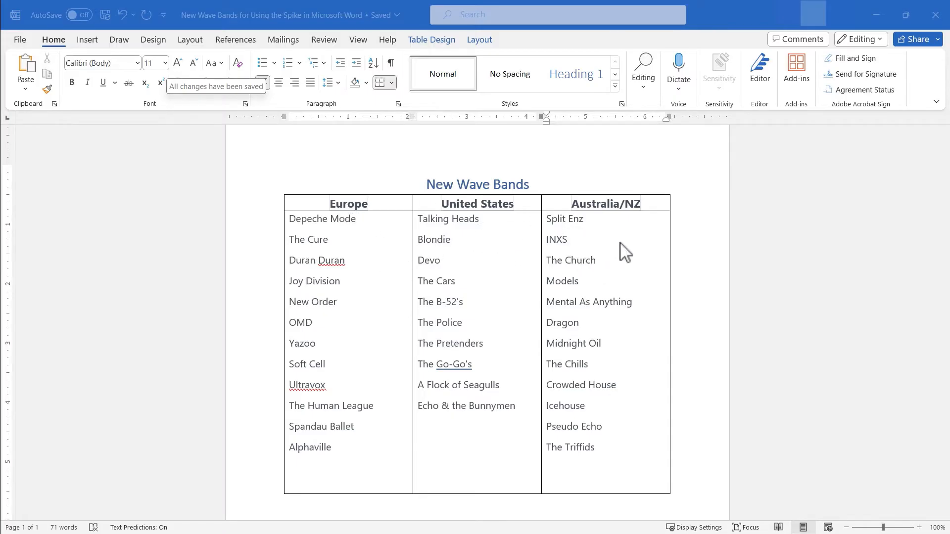
{"action": "mouse_move", "coordinate": [437, 235]}
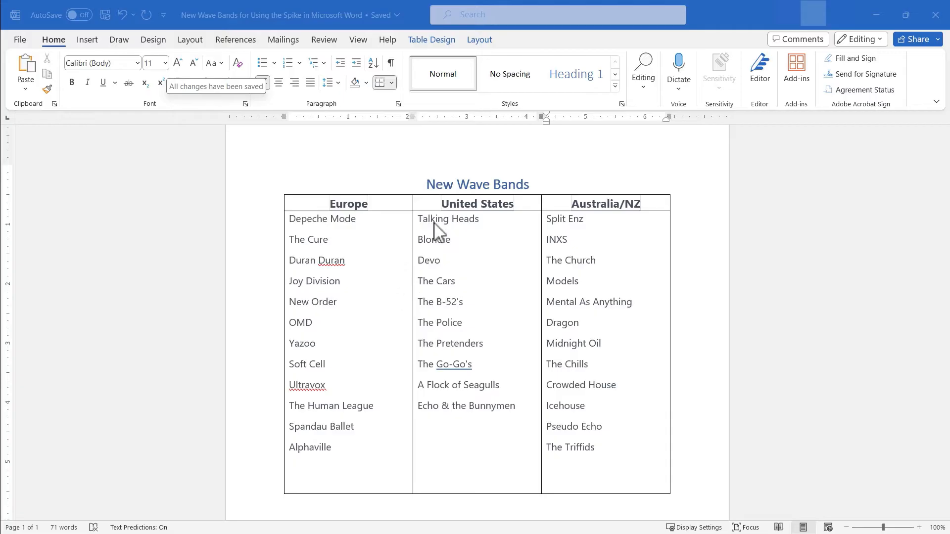
{"action": "mouse_move", "coordinate": [457, 356]}
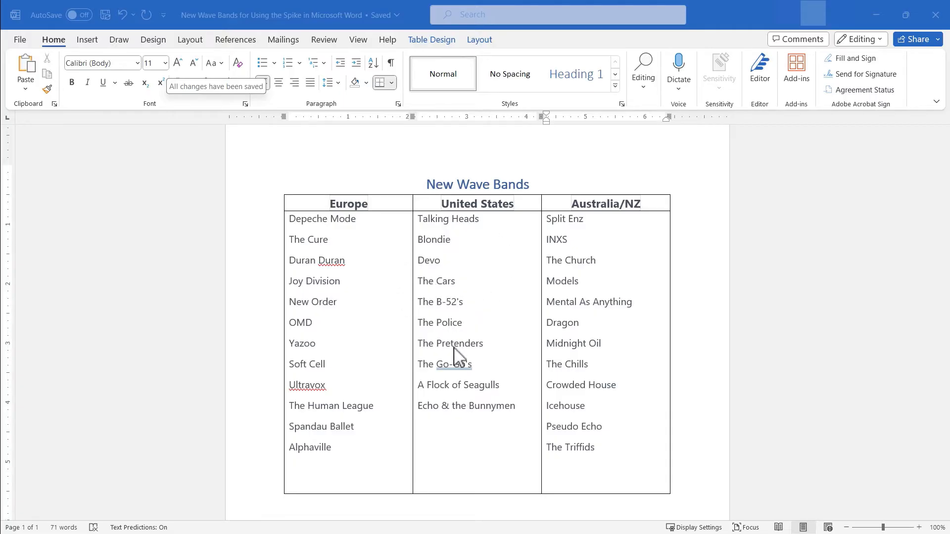
{"action": "mouse_move", "coordinate": [463, 303]}
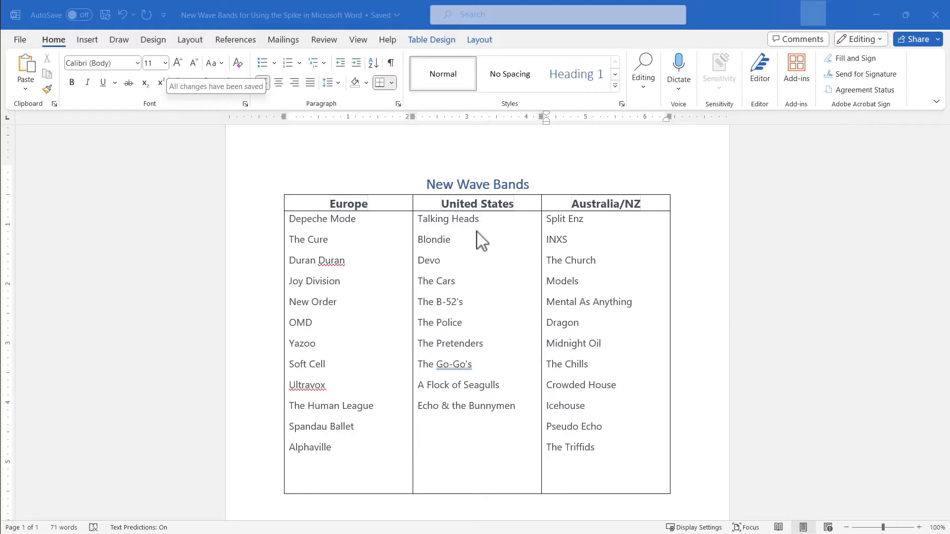
{"action": "mouse_move", "coordinate": [497, 381]}
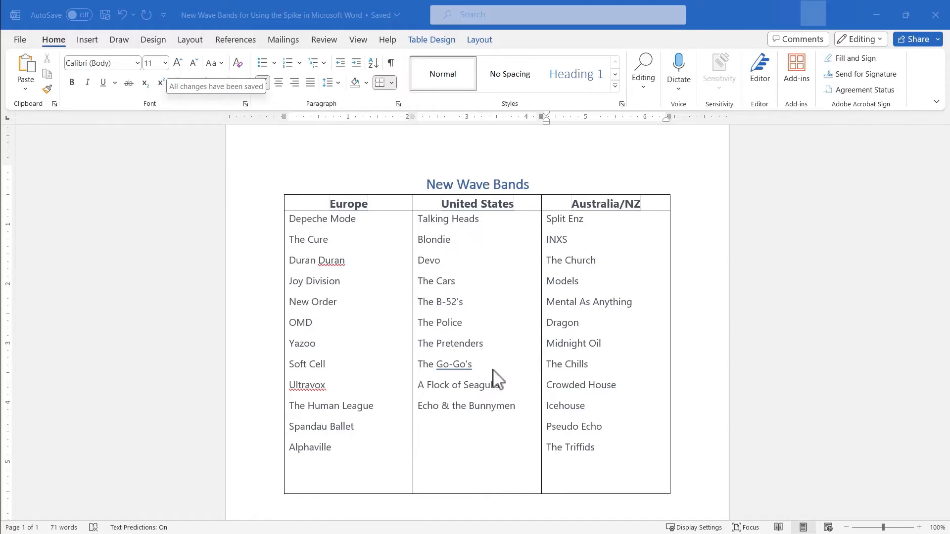
{"action": "mouse_move", "coordinate": [442, 257]}
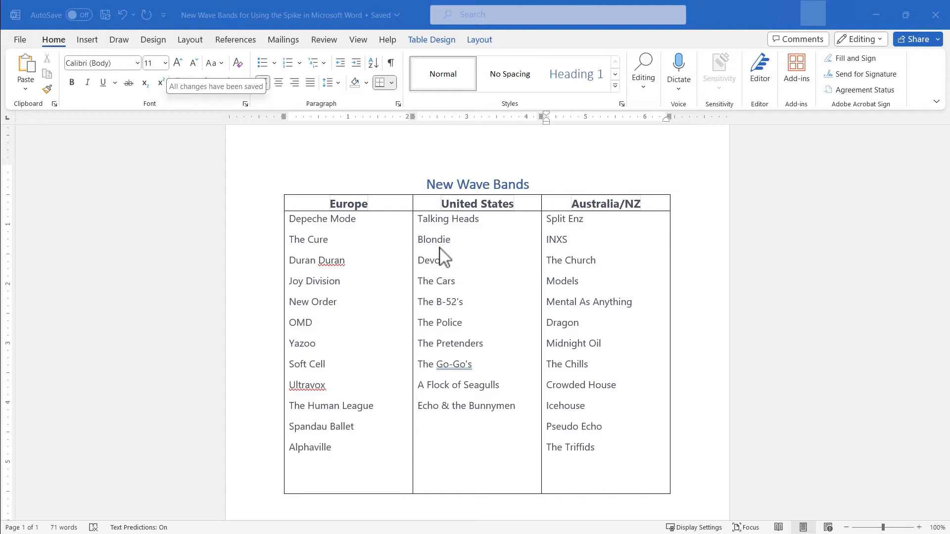
{"action": "mouse_move", "coordinate": [456, 327]}
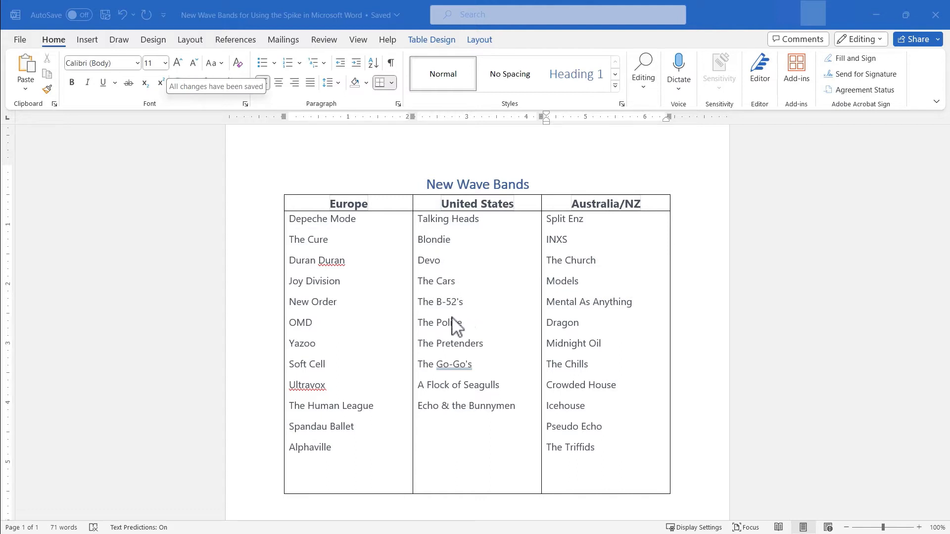
{"action": "mouse_move", "coordinate": [486, 233]}
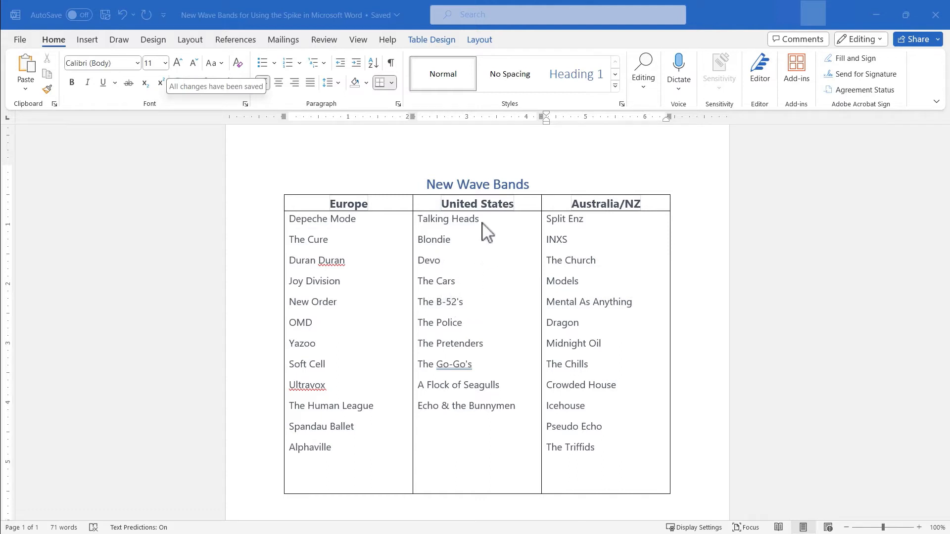
{"action": "mouse_move", "coordinate": [350, 246]}
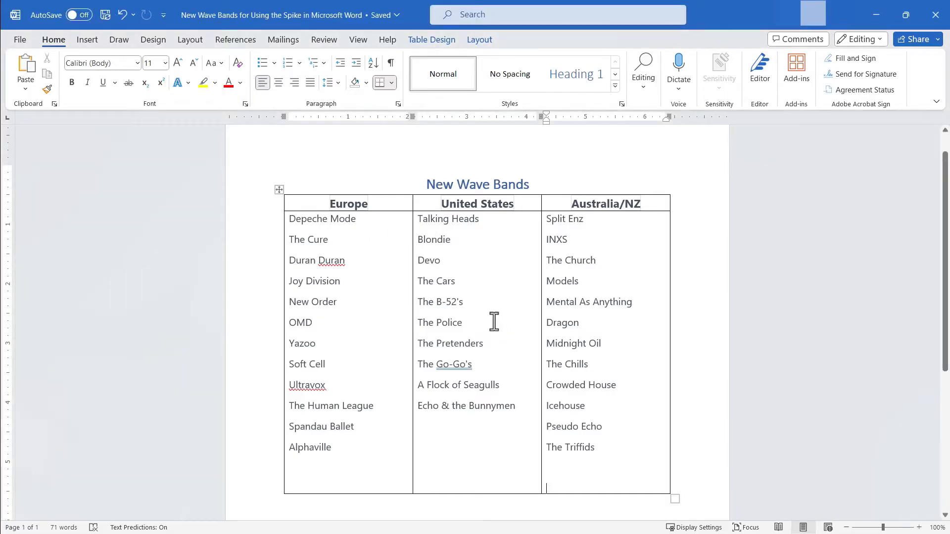
{"action": "mouse_move", "coordinate": [481, 310]}
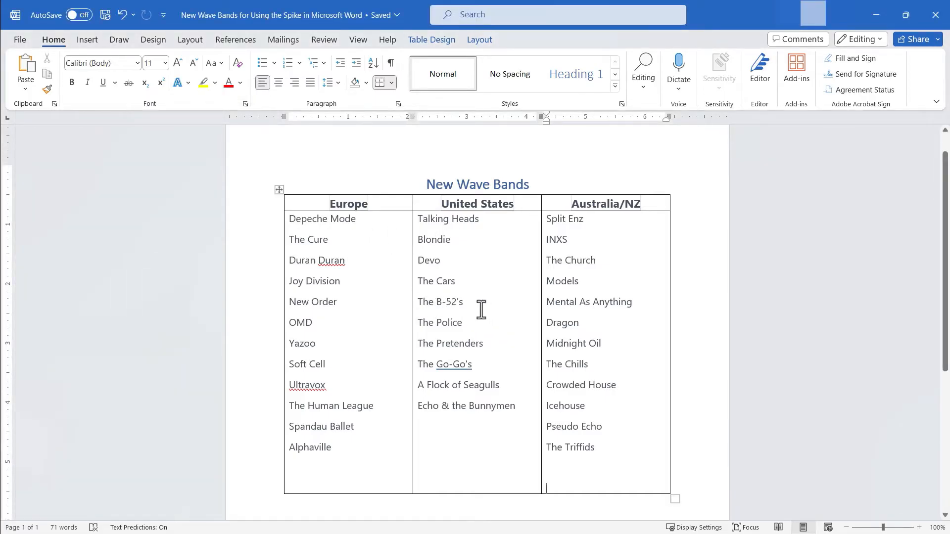
{"action": "mouse_move", "coordinate": [420, 325]}
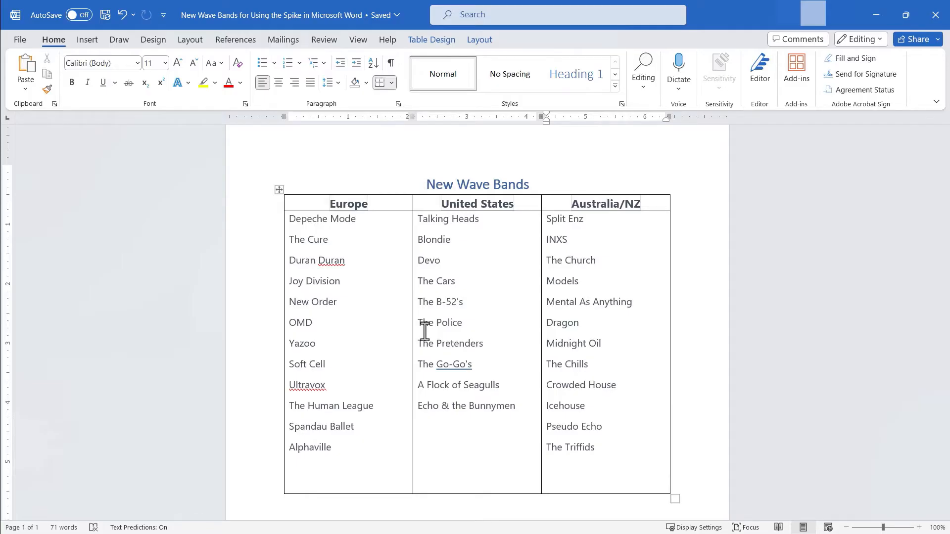
{"action": "mouse_move", "coordinate": [502, 297]}
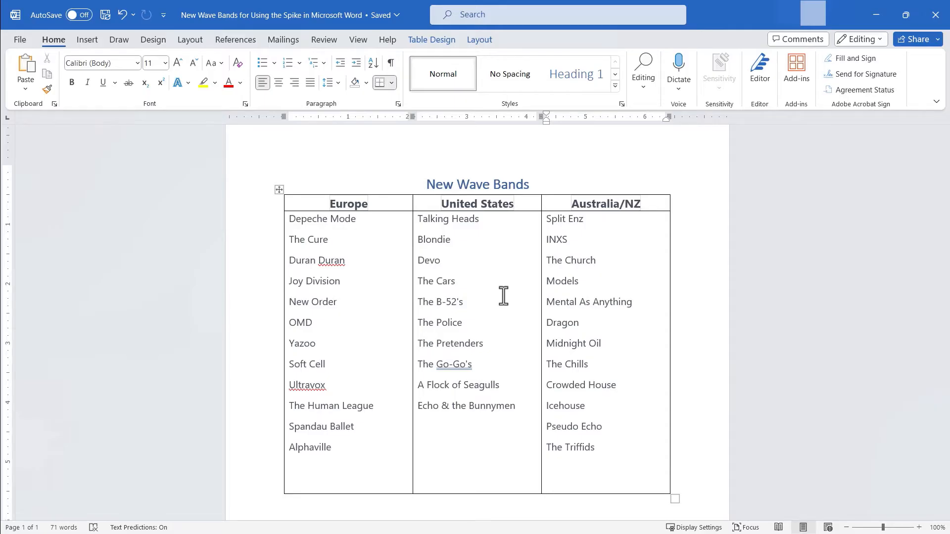
Step: Cut The Police, A Flock of Seagulls and Echo & the Bunnymen to the Spike
{"action": "left_click", "coordinate": [548, 488]}
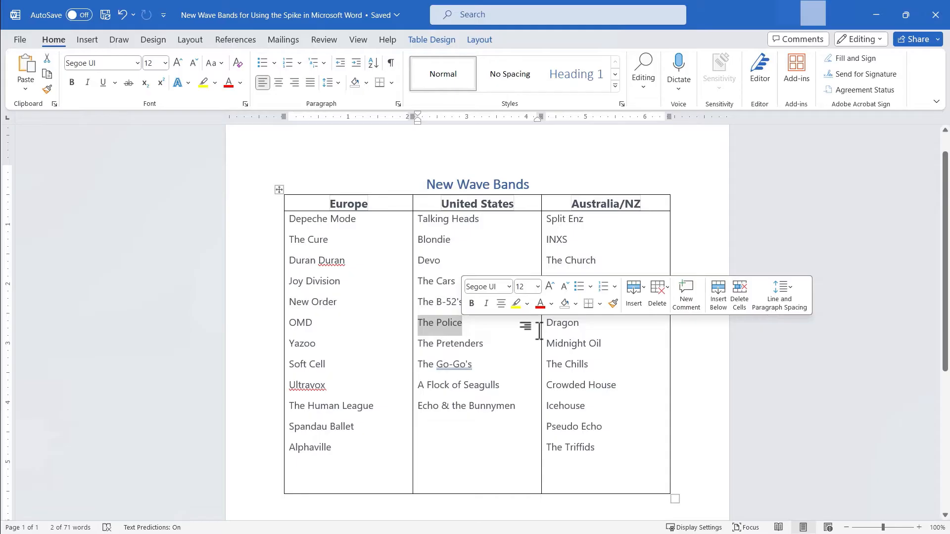
{"action": "key", "text": "ctrl+F3"}
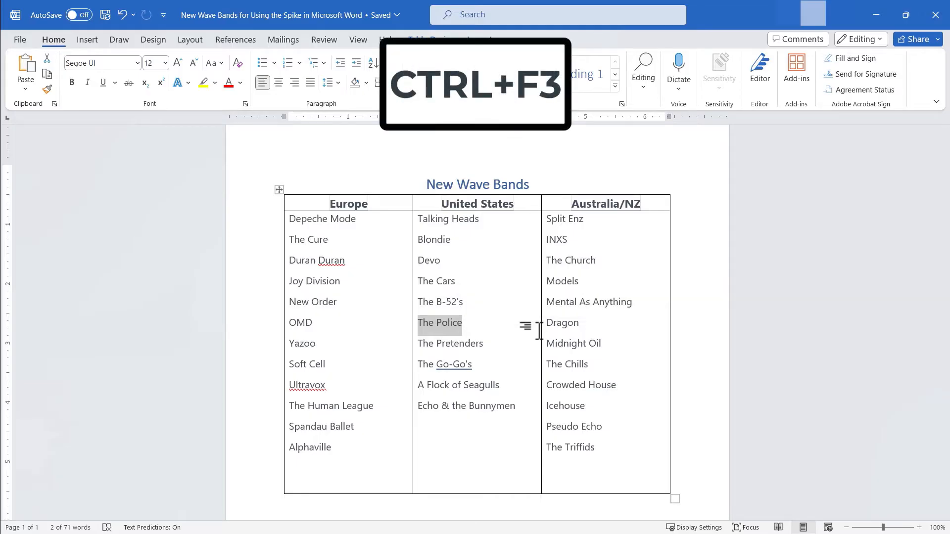
{"action": "key", "text": "ctrl+f3"}
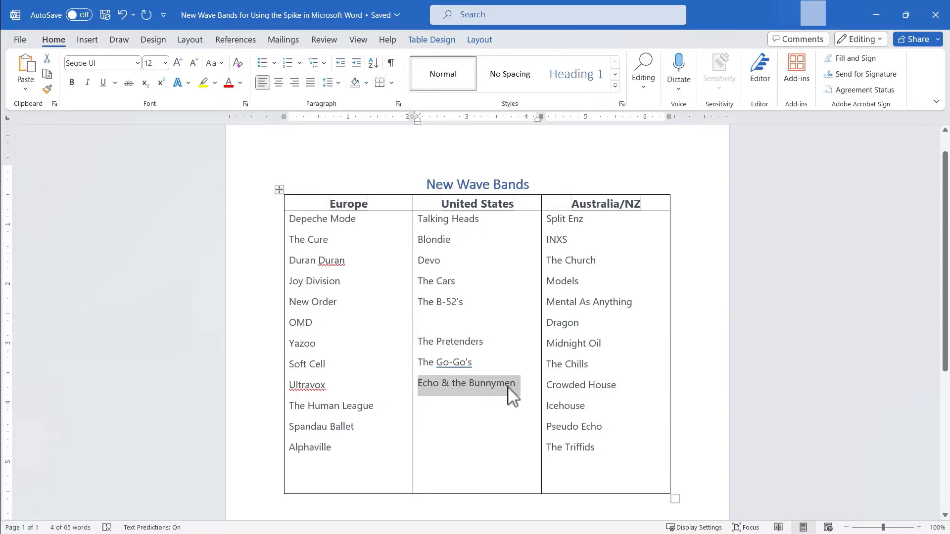
{"action": "key", "text": "Delete"}
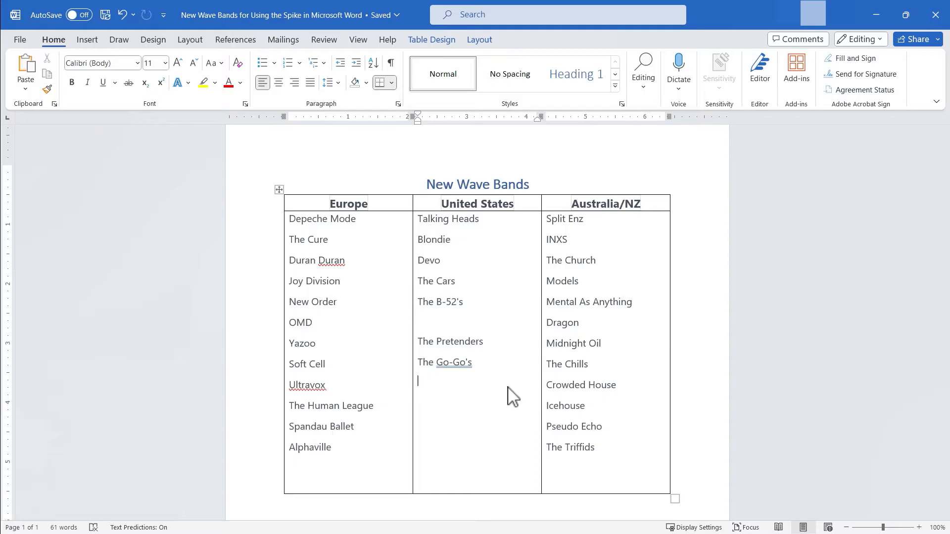
{"action": "mouse_move", "coordinate": [429, 391]}
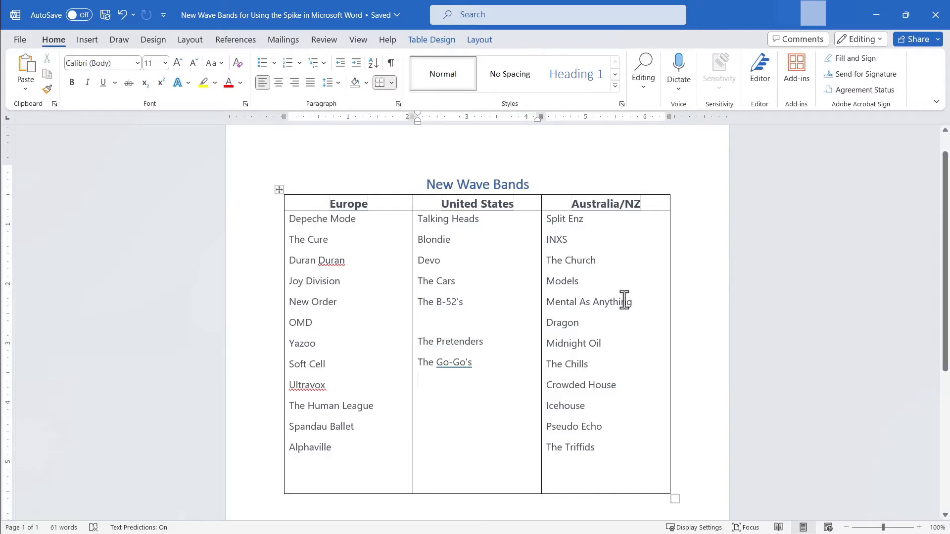
{"action": "left_click", "coordinate": [418, 381]}
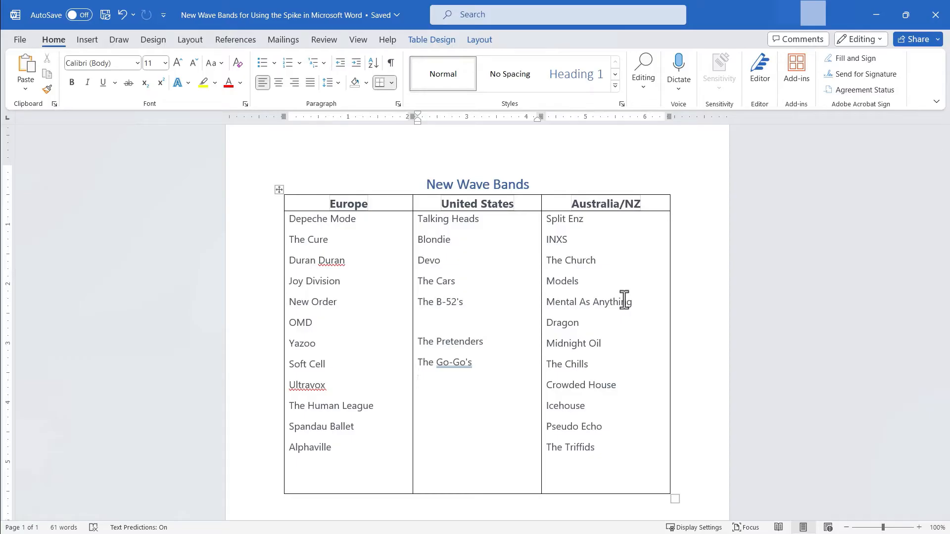
{"action": "left_click", "coordinate": [418, 381]}
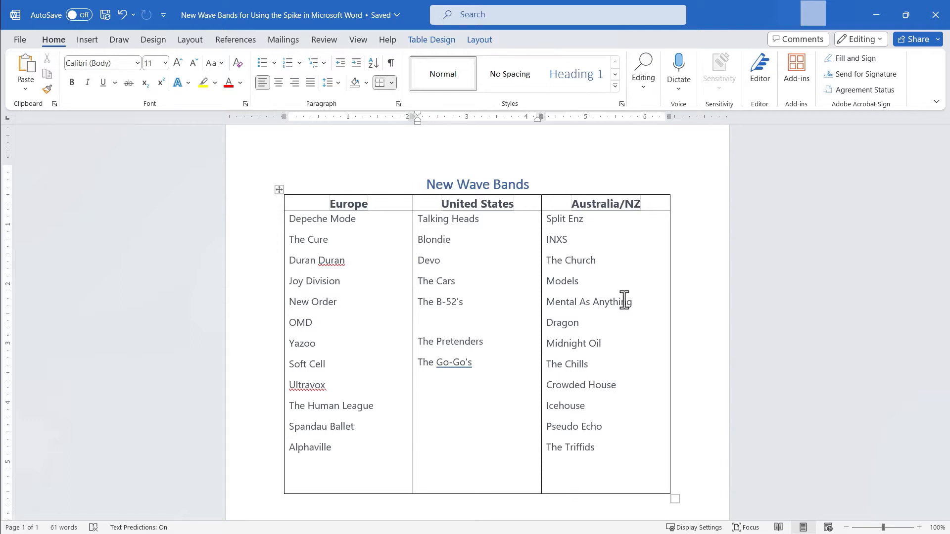
{"action": "mouse_move", "coordinate": [428, 454]}
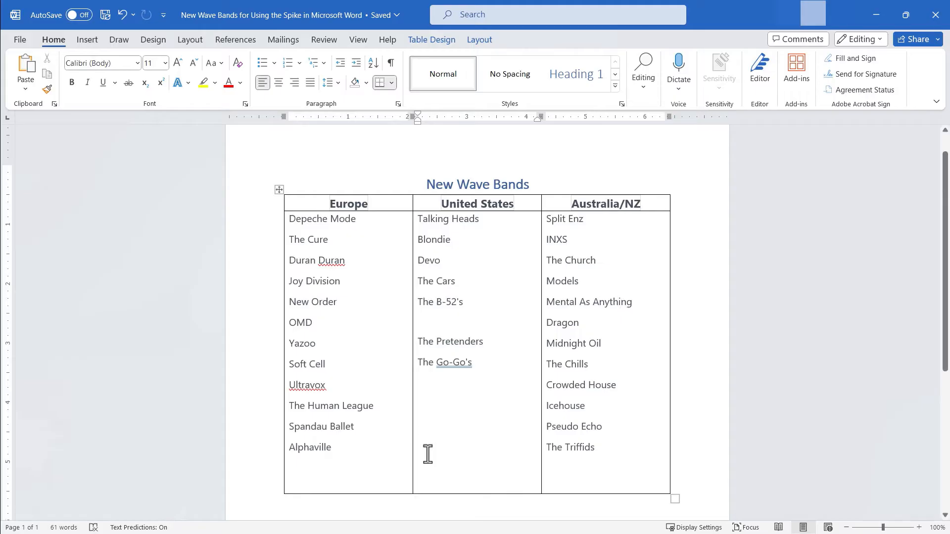
Step: Paste the three Spike bands below Alphaville in the Europe column
{"action": "left_click", "coordinate": [289, 467]}
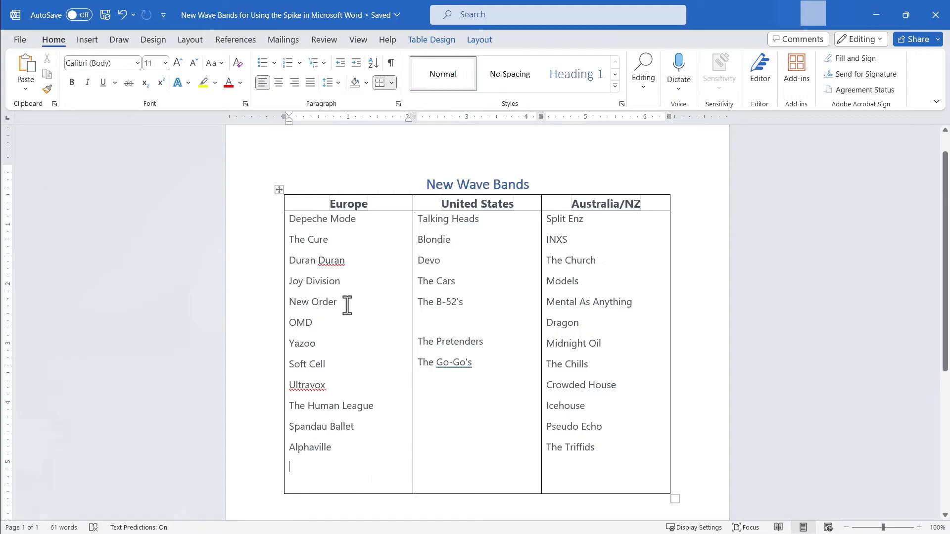
{"action": "mouse_move", "coordinate": [306, 454]}
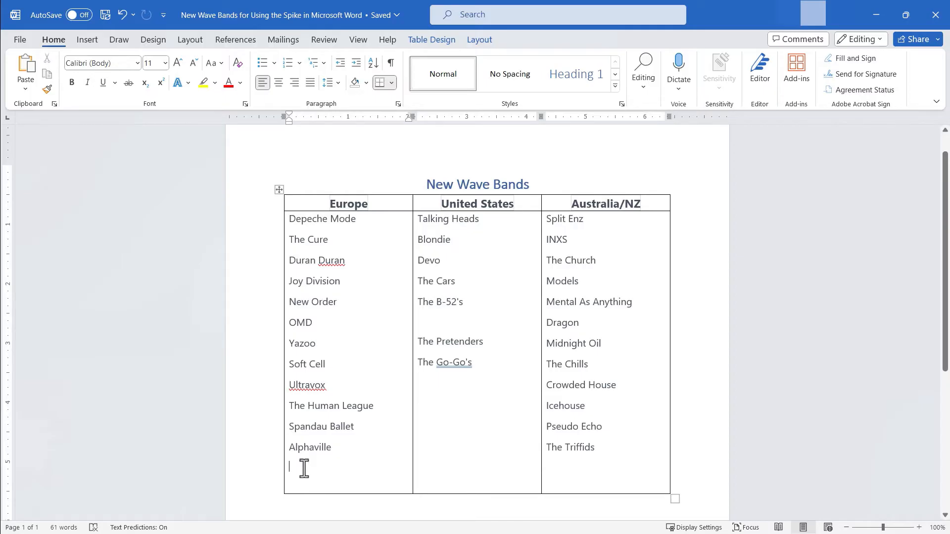
{"action": "key", "text": "ctrl"}
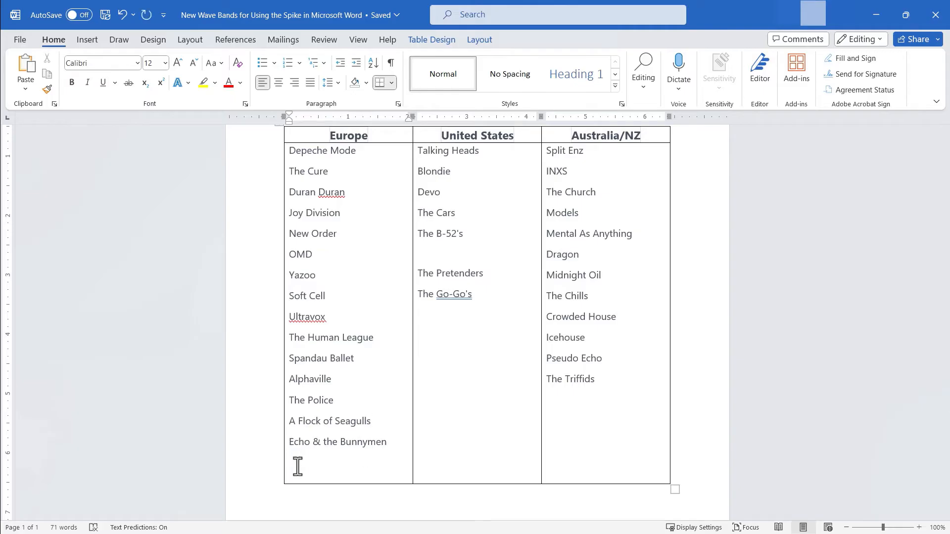
{"action": "mouse_move", "coordinate": [297, 257]}
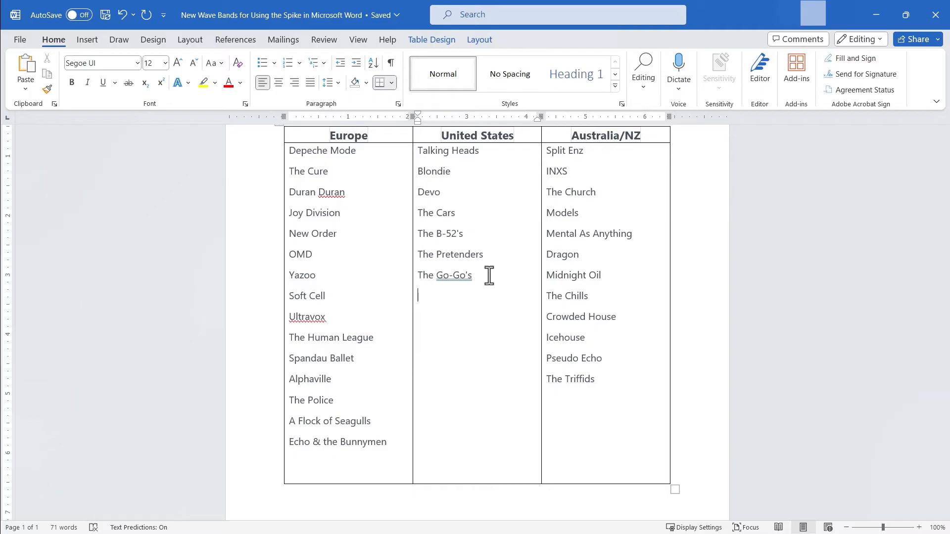
Step: Type 'Red Flag' under The Go-Go's in the United States column
{"action": "type", "text": "R"}
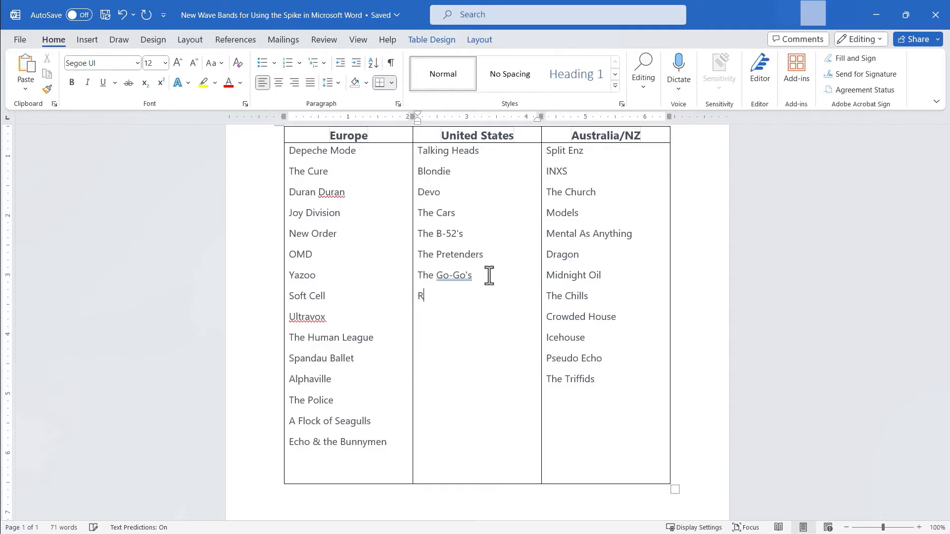
{"action": "type", "text": "ed F"}
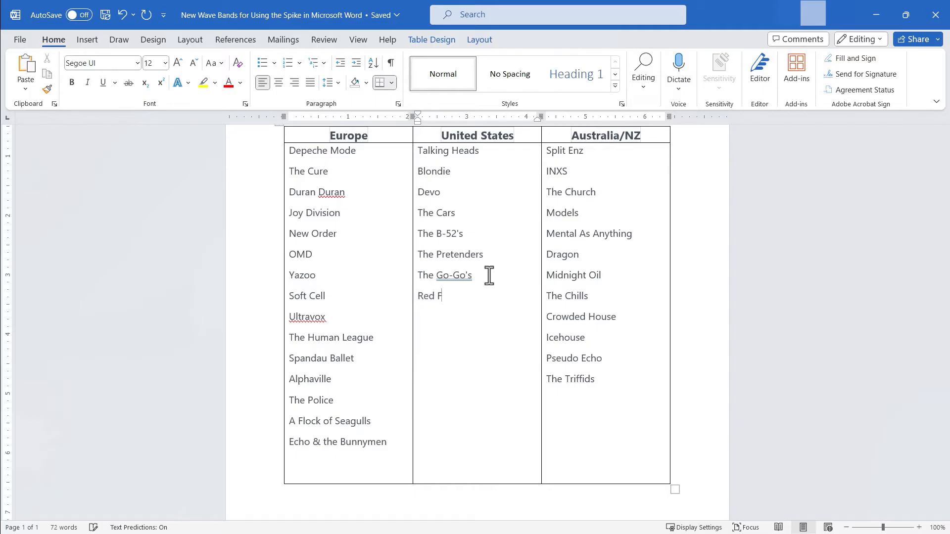
{"action": "type", "text": "lag"}
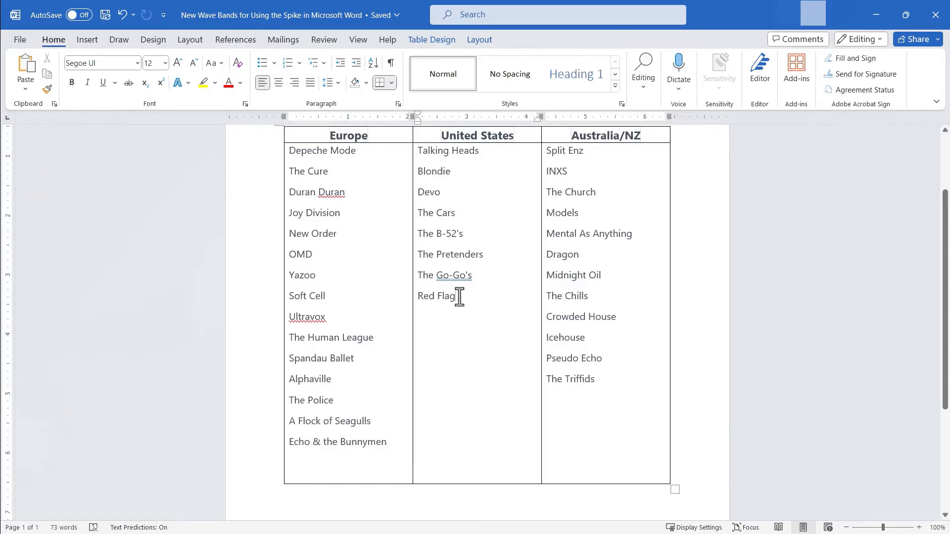
{"action": "mouse_move", "coordinate": [465, 298]}
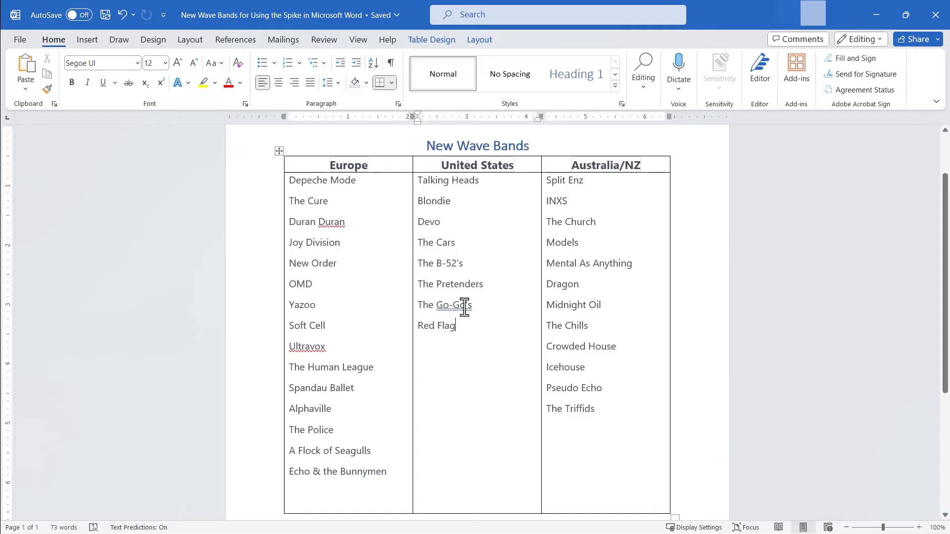
{"action": "mouse_move", "coordinate": [481, 291]}
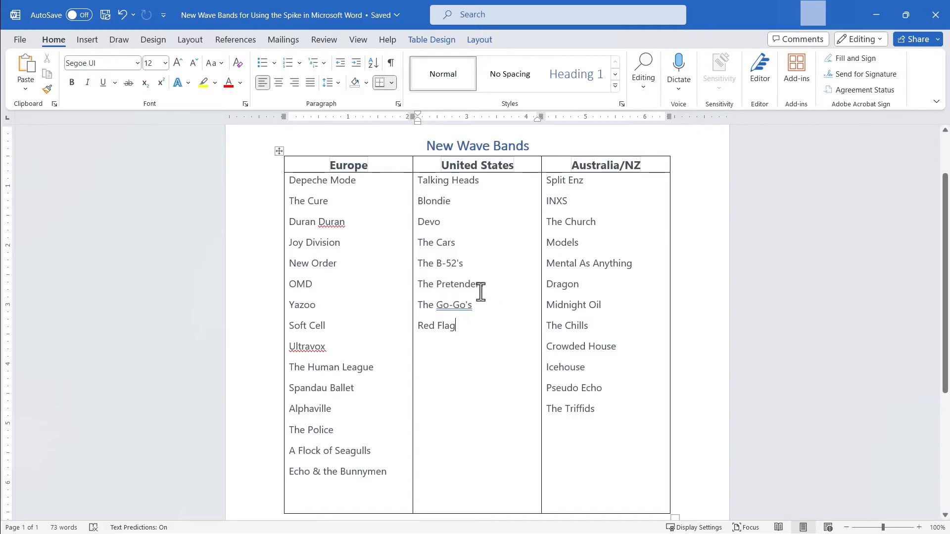
{"action": "mouse_move", "coordinate": [456, 294]}
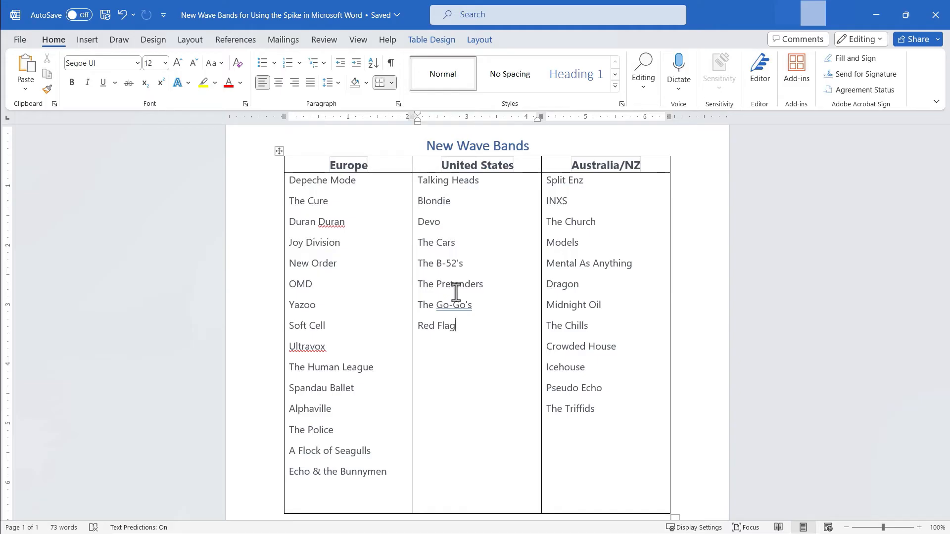
{"action": "mouse_move", "coordinate": [418, 285]}
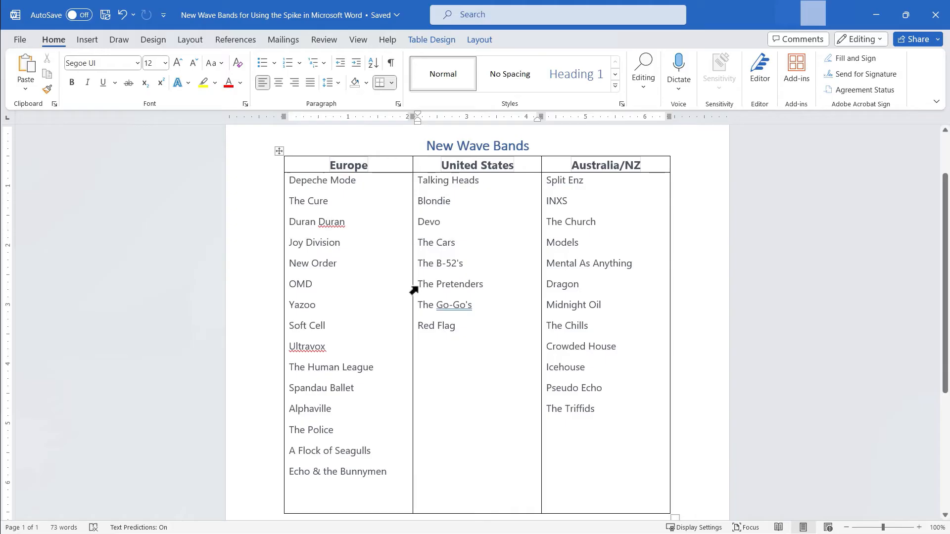
{"action": "double_click", "coordinate": [449, 285]}
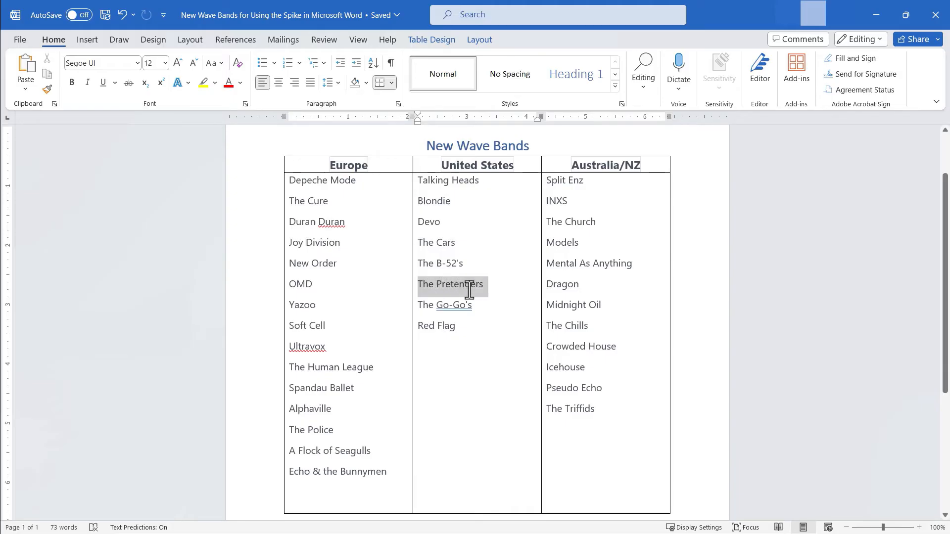
{"action": "key", "text": "ctrl+F3"}
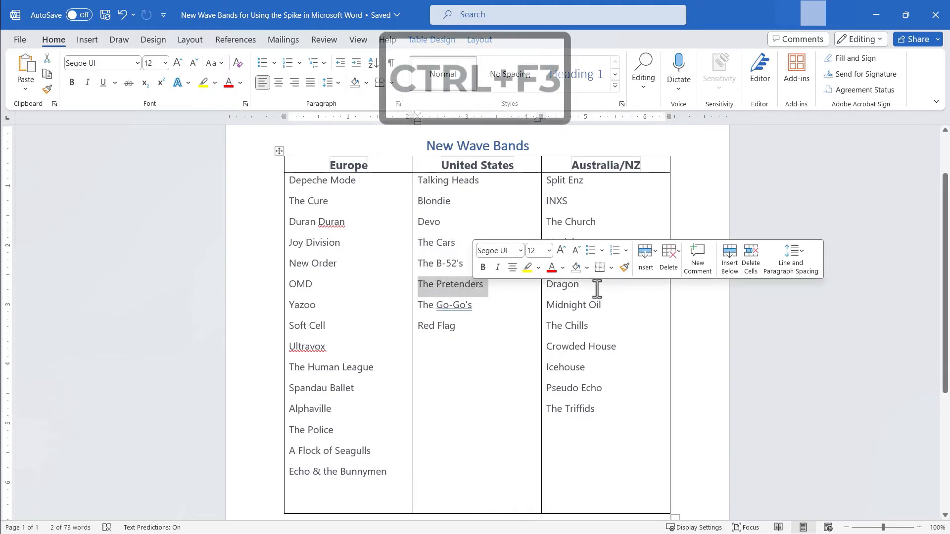
{"action": "key", "text": "ctrl+f3"}
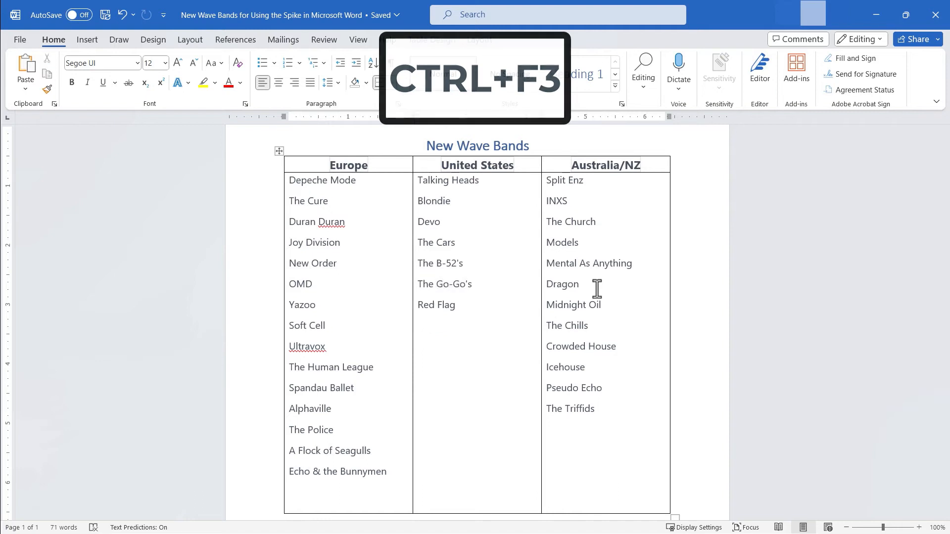
{"action": "key", "text": "ctrl+f3"}
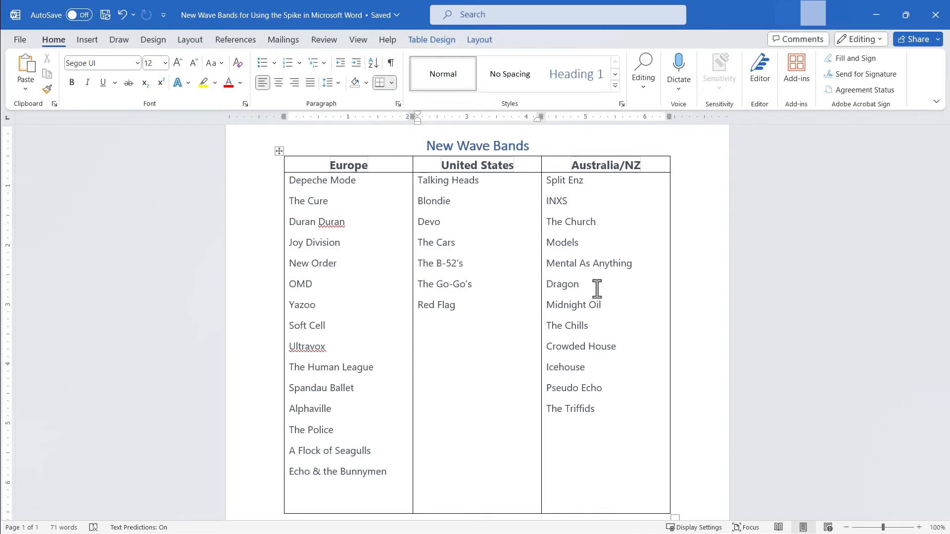
{"action": "key", "text": "ctrl+z"}
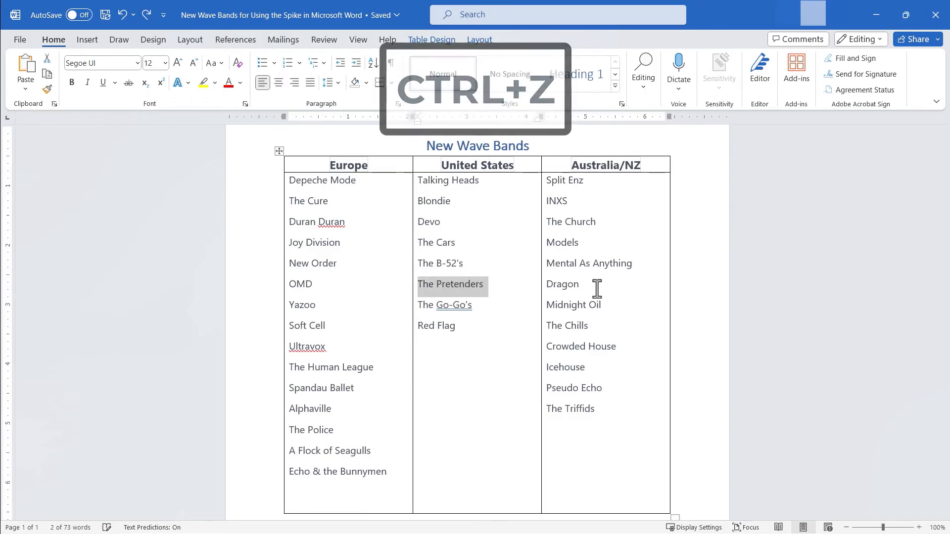
{"action": "key", "text": "ctrl+z"}
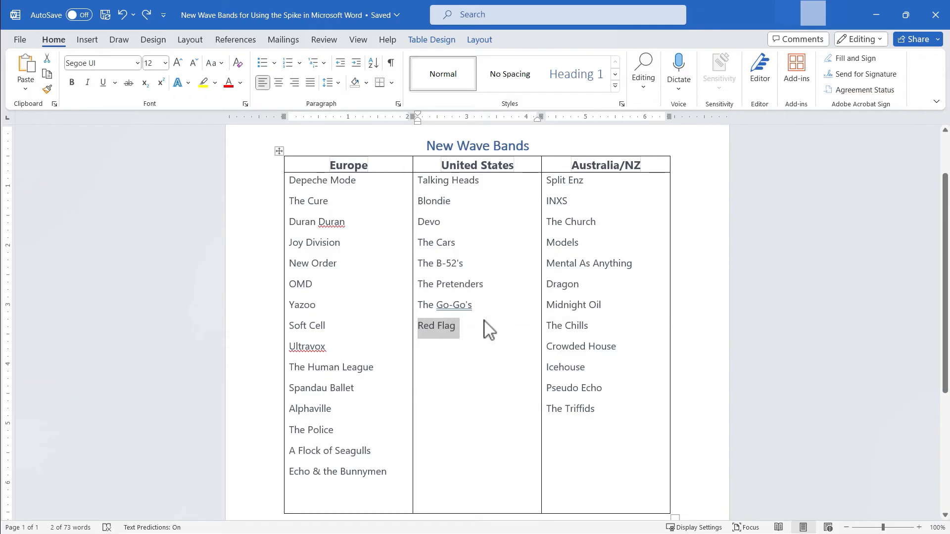
{"action": "key", "text": "Delete"}
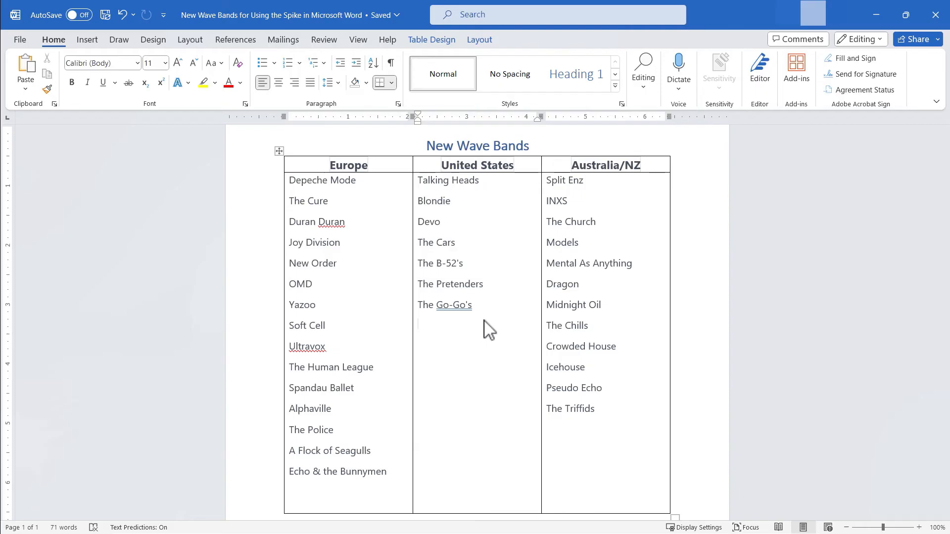
{"action": "left_click", "coordinate": [419, 325]}
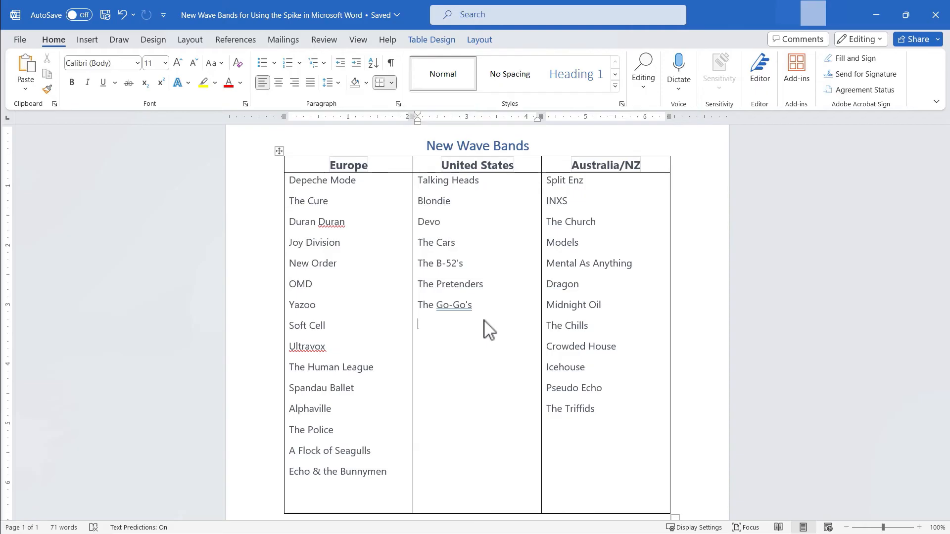
{"action": "type", "text": "Red Flag"}
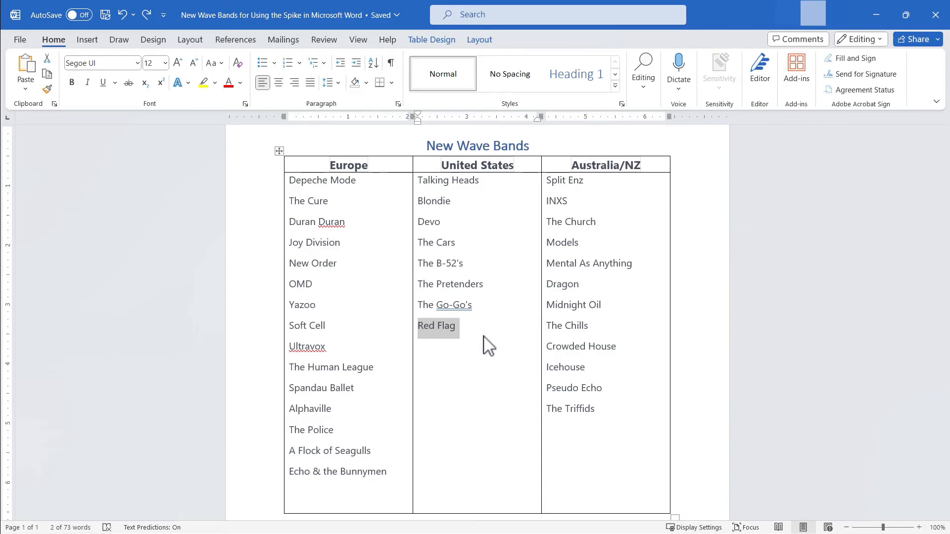
{"action": "mouse_move", "coordinate": [428, 296]}
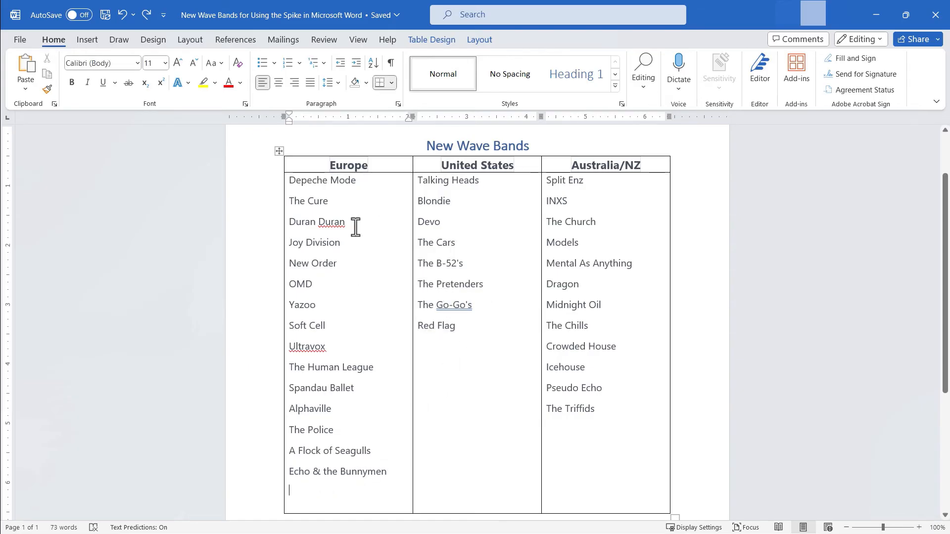
Step: Paste The Pretenders and Red Flag from the Spike below Echo & the Bunnymen
{"action": "key", "text": "ctrl"}
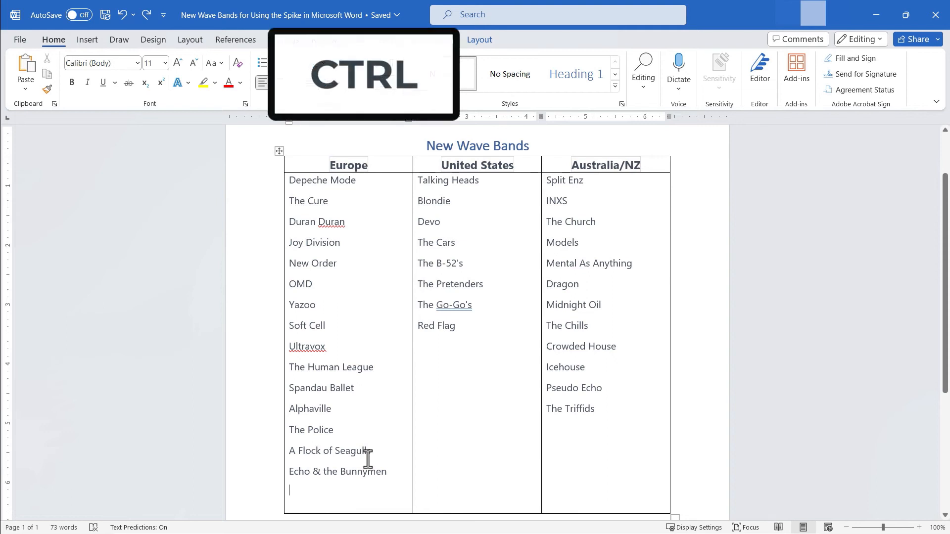
{"action": "key", "text": "shift+f3"}
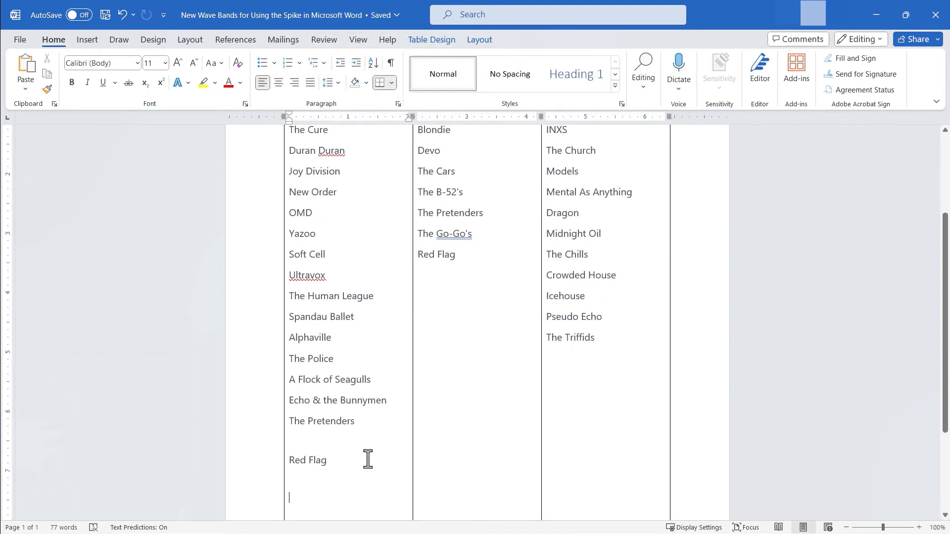
{"action": "mouse_move", "coordinate": [464, 216]}
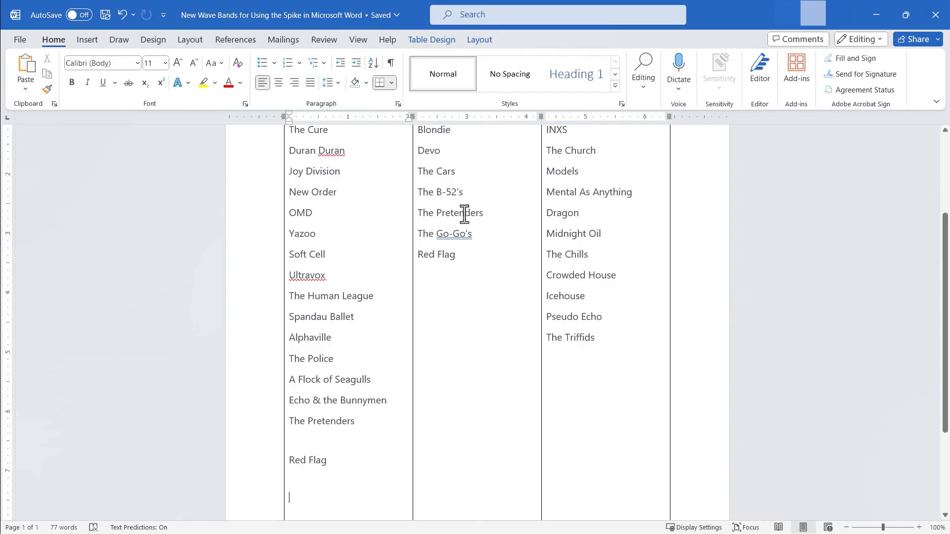
{"action": "mouse_move", "coordinate": [421, 217]}
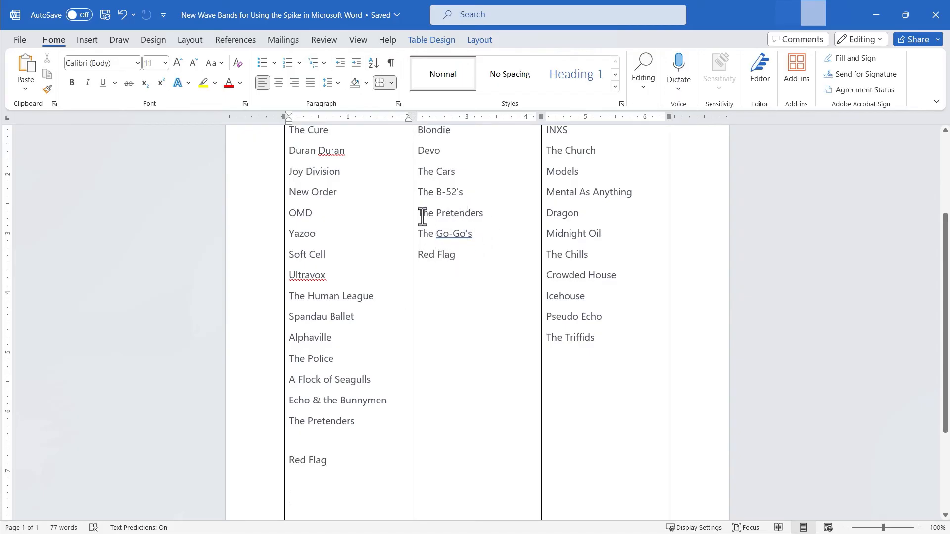
{"action": "mouse_move", "coordinate": [312, 448]}
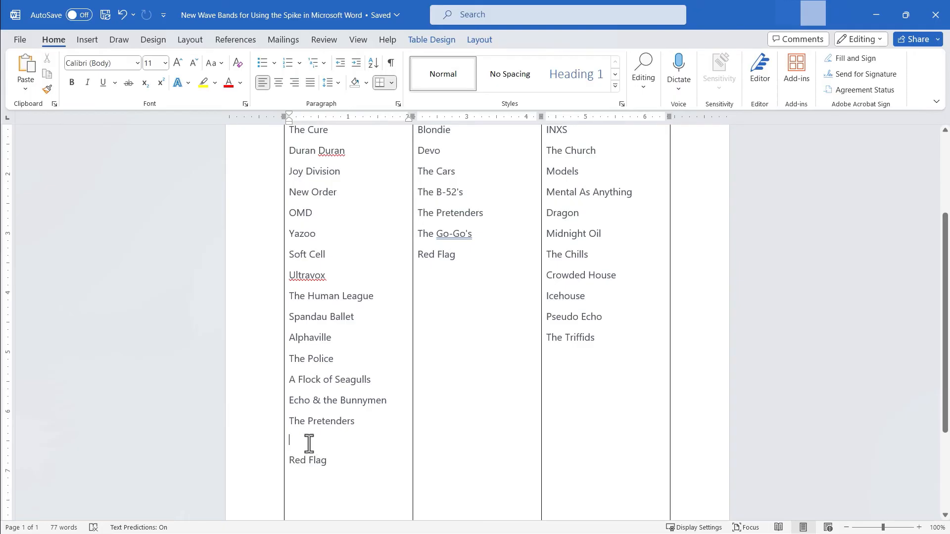
{"action": "scroll", "scroll_direction": "up", "scroll_amount": 3}
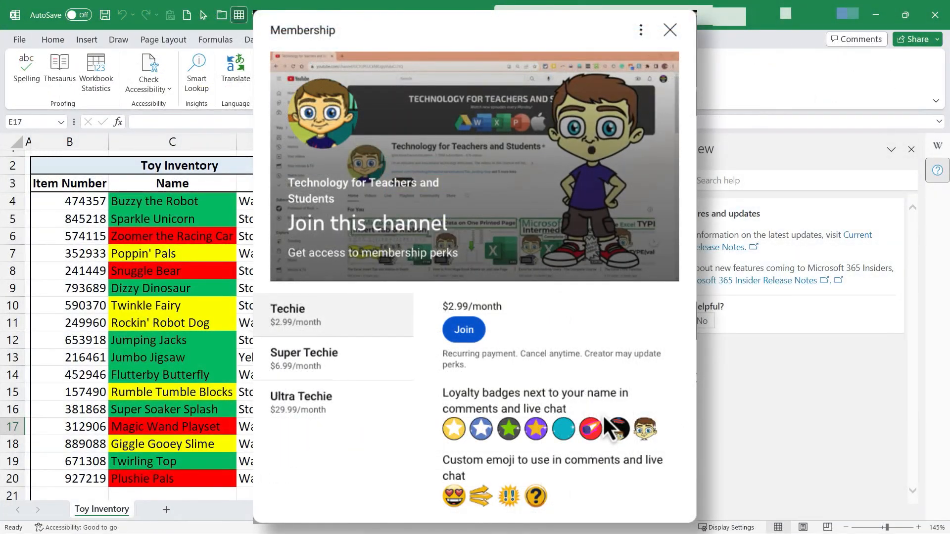
{"action": "mouse_move", "coordinate": [606, 388]}
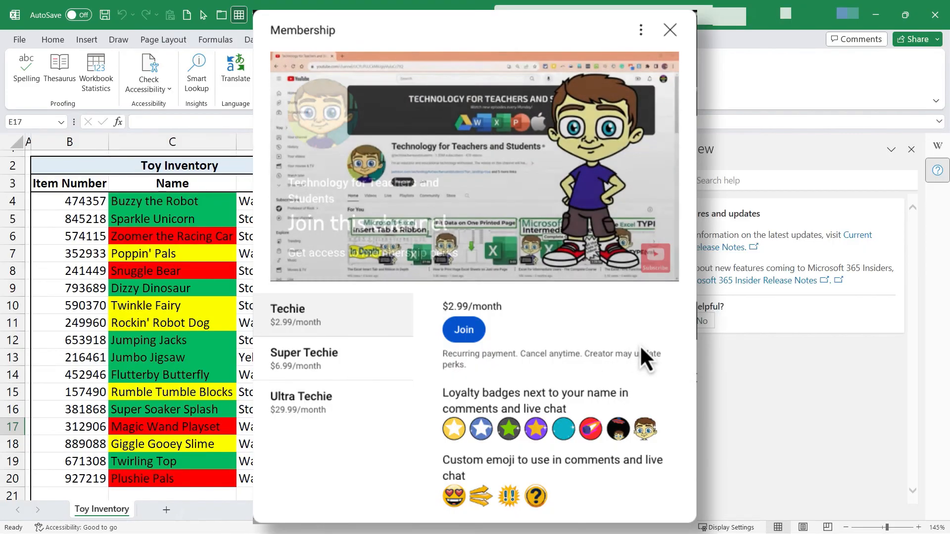
Step: Dismiss the membership perks popup and bring up the $2–$50 Super Thanks options
{"action": "scroll", "scroll_direction": "down", "scroll_amount": 3}
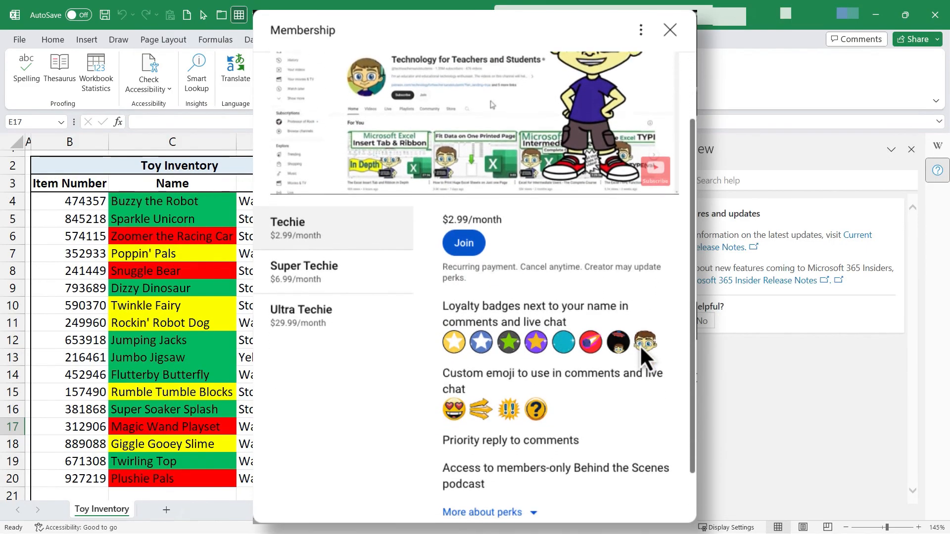
{"action": "scroll", "scroll_direction": "down", "scroll_amount": 3}
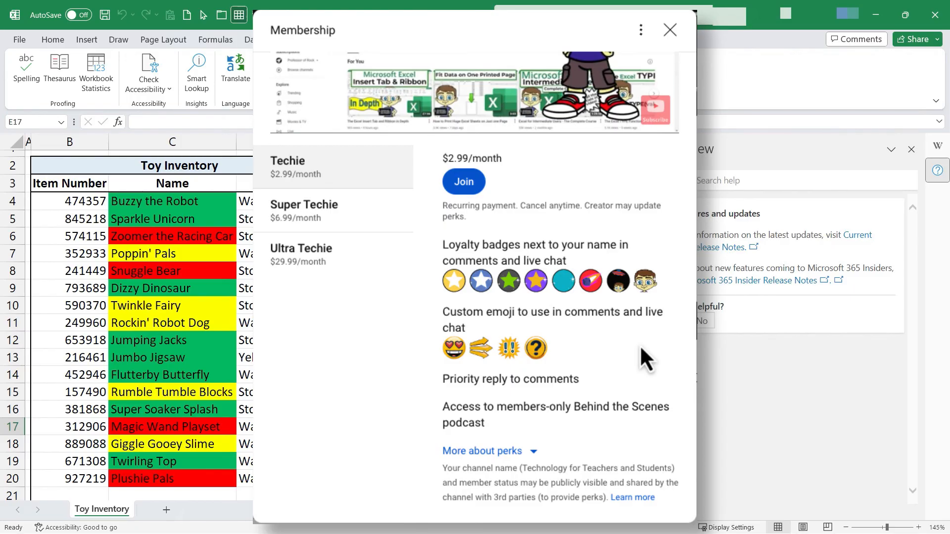
{"action": "left_click", "coordinate": [670, 30]}
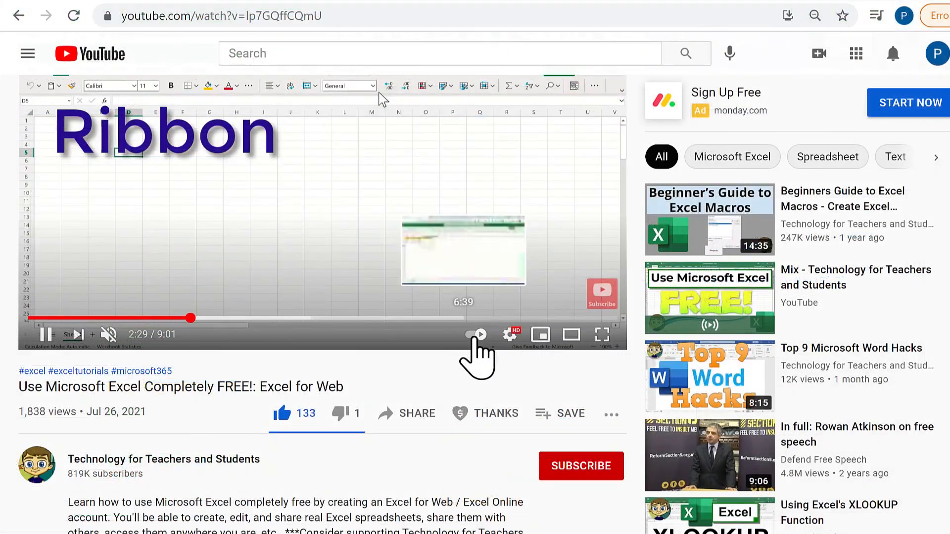
{"action": "left_click", "coordinate": [485, 412]}
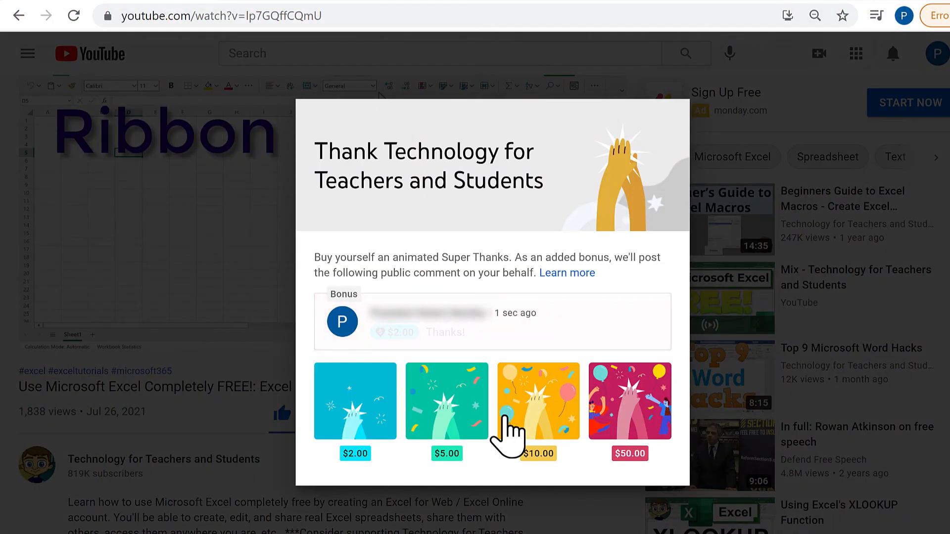